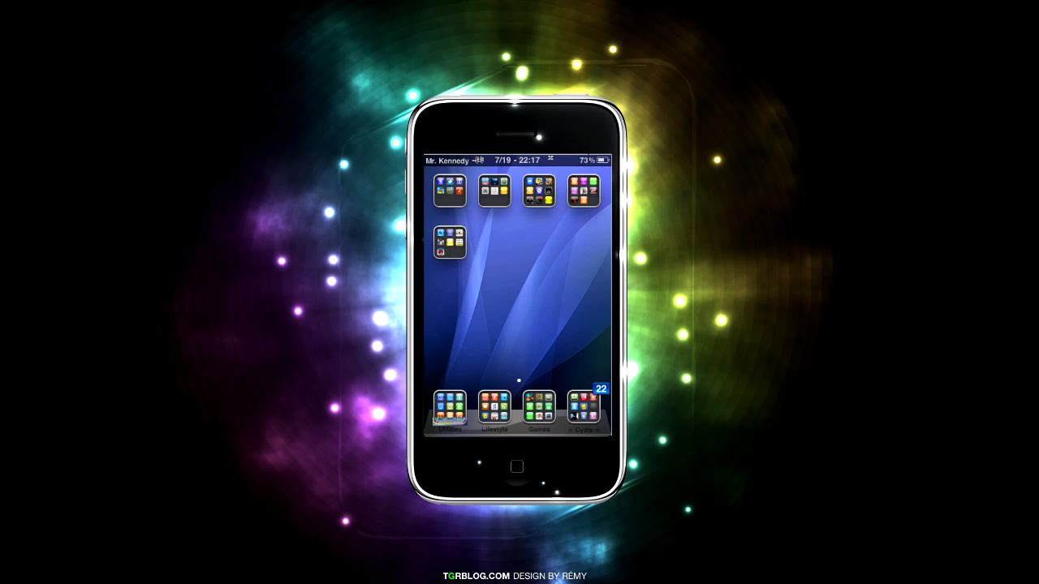
Bring up the context menu of the theme's Dock.png file in Windows Explorer.
{"action": "left_click", "coordinate": [449, 243]}
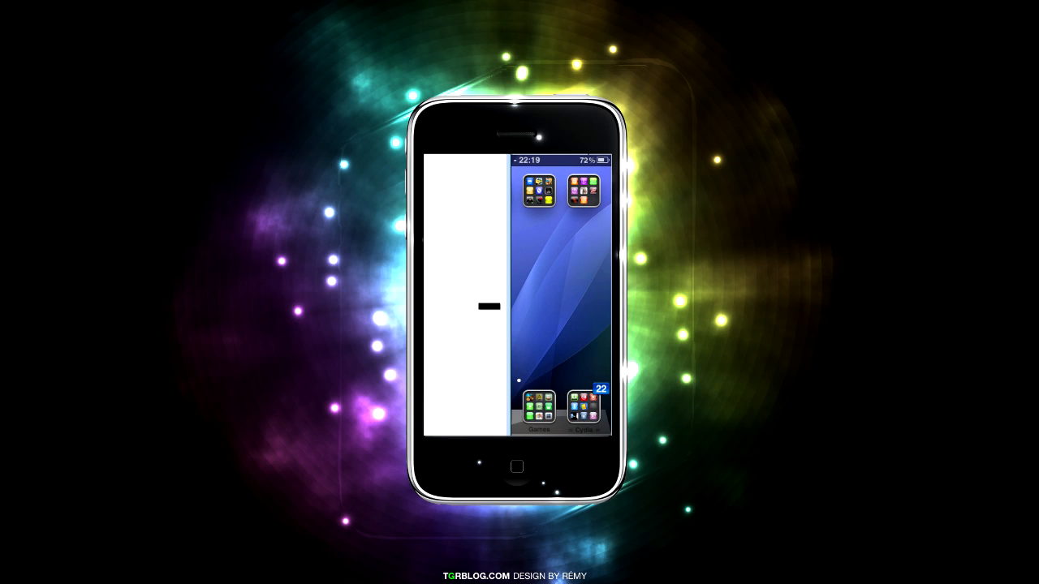
{"action": "right_click", "coordinate": [467, 317]}
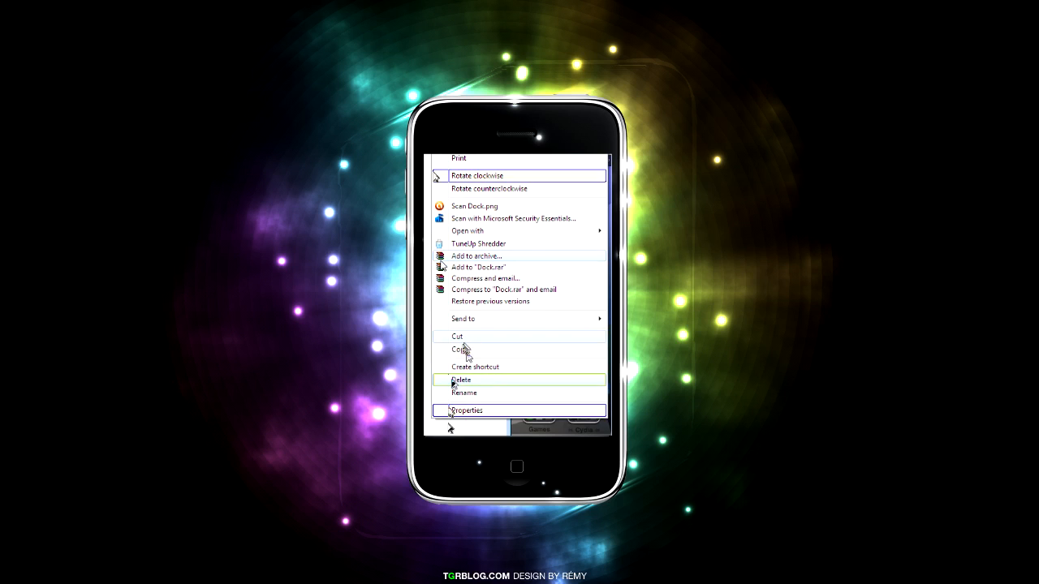